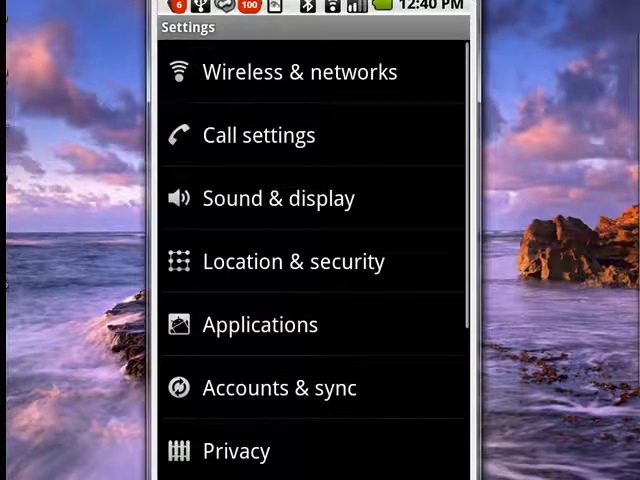
# Step: Reach the Running services list showing Google Talk, Android keyboard and Bluetooth Share with memory use
pyautogui.click(260, 324)
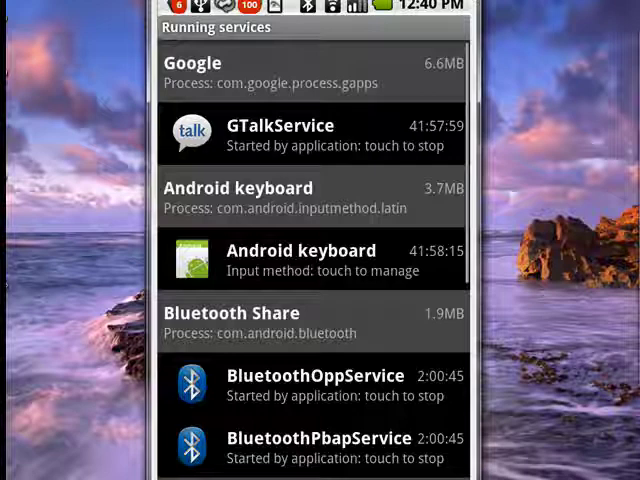
pyautogui.scroll(-3)
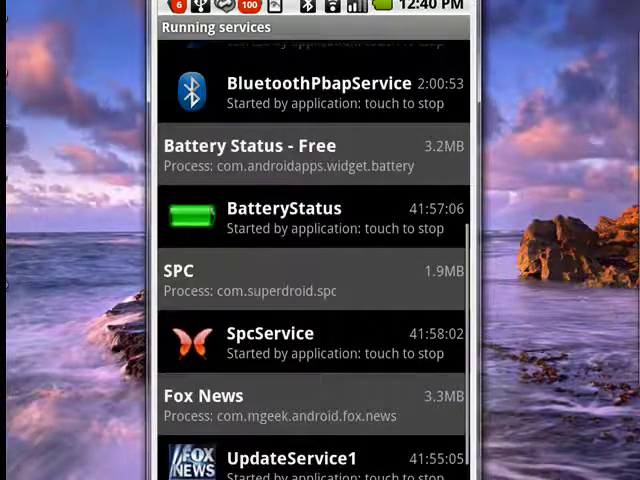